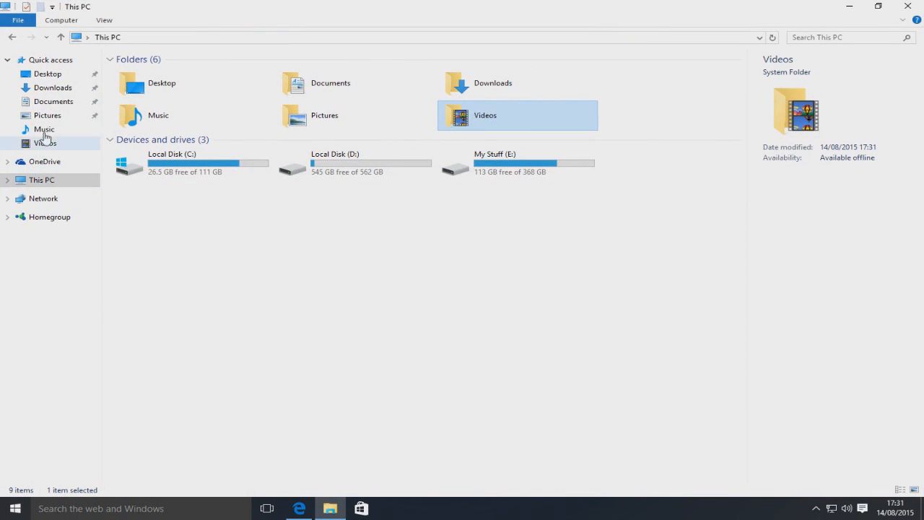
mouse_move(52, 88)
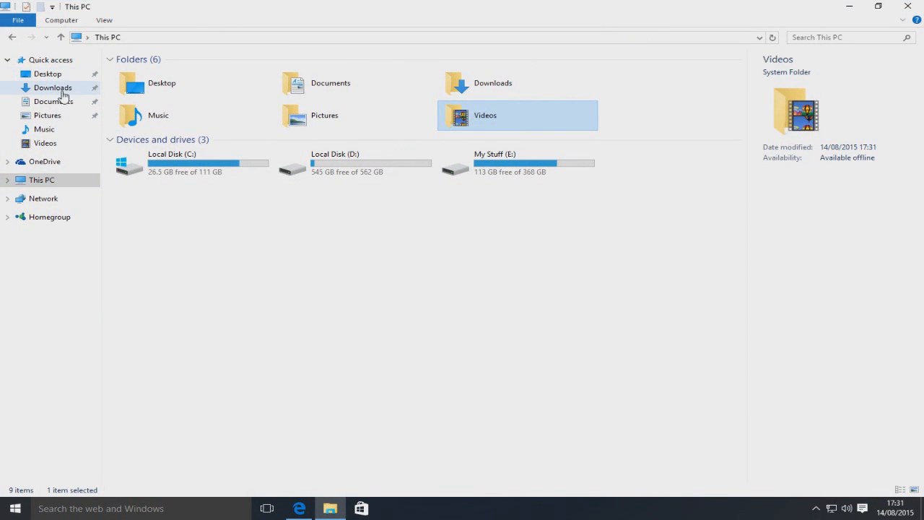
mouse_move(61, 142)
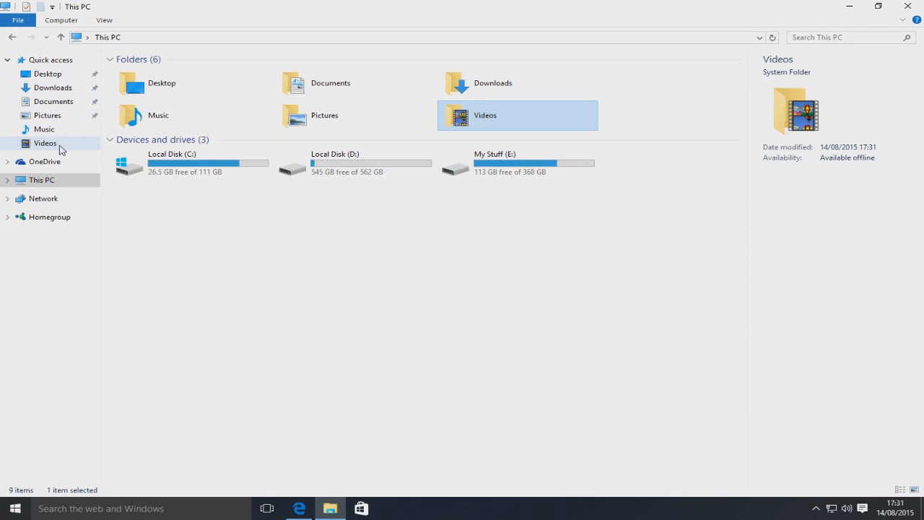
mouse_move(54, 101)
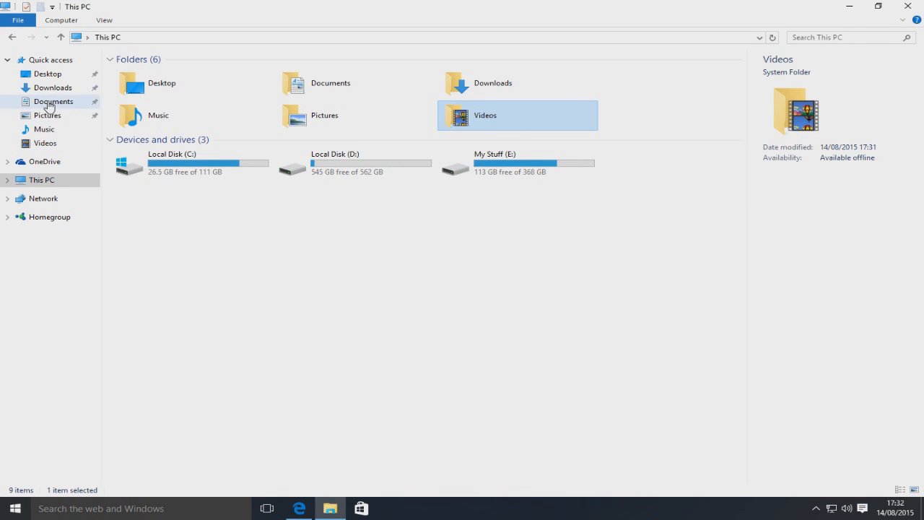
Show the Documents folder's Properties Location page with its current user-profile path
right_click(54, 102)
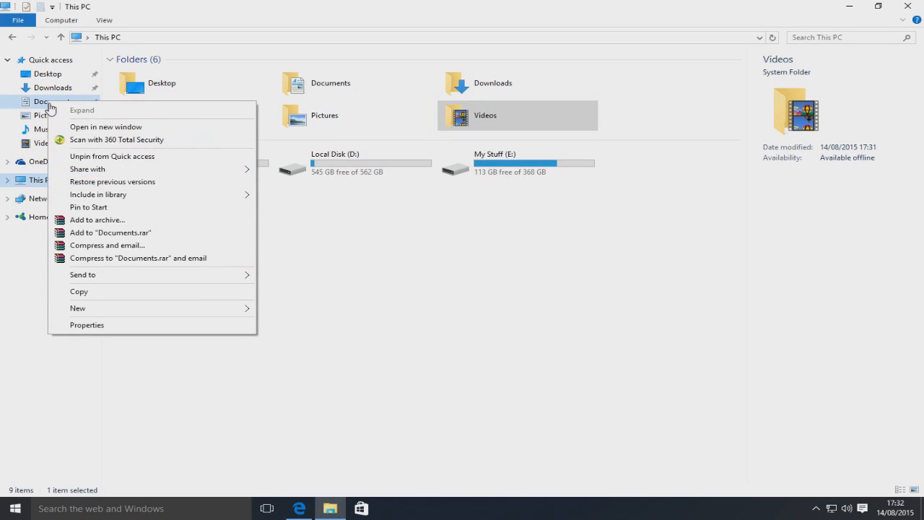
click(87, 323)
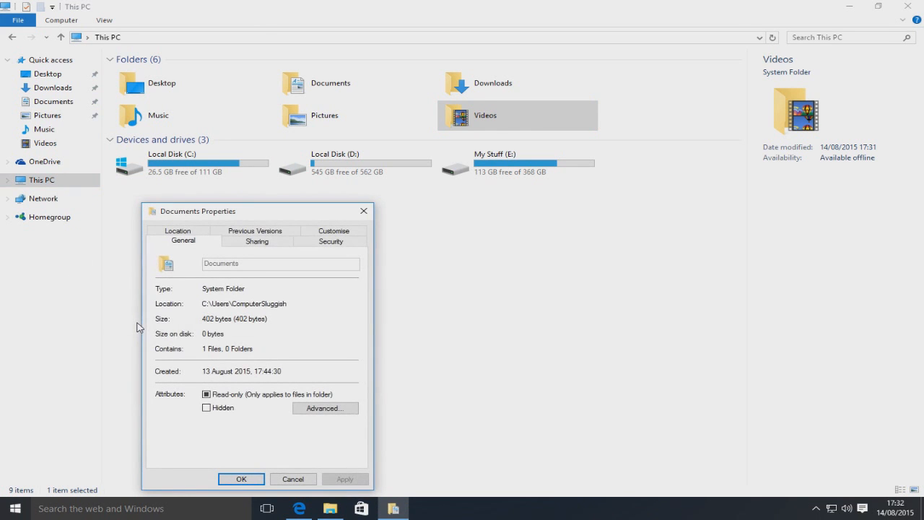
drag(202, 211, 283, 185)
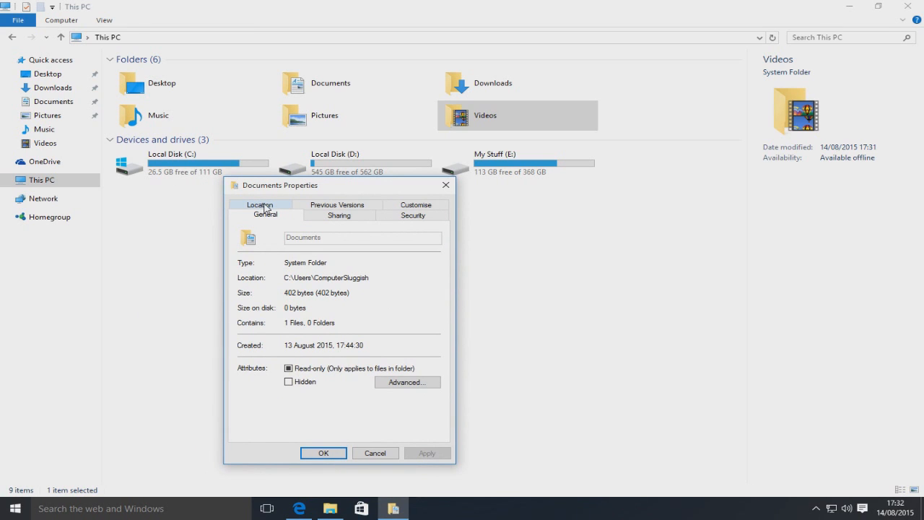
click(260, 209)
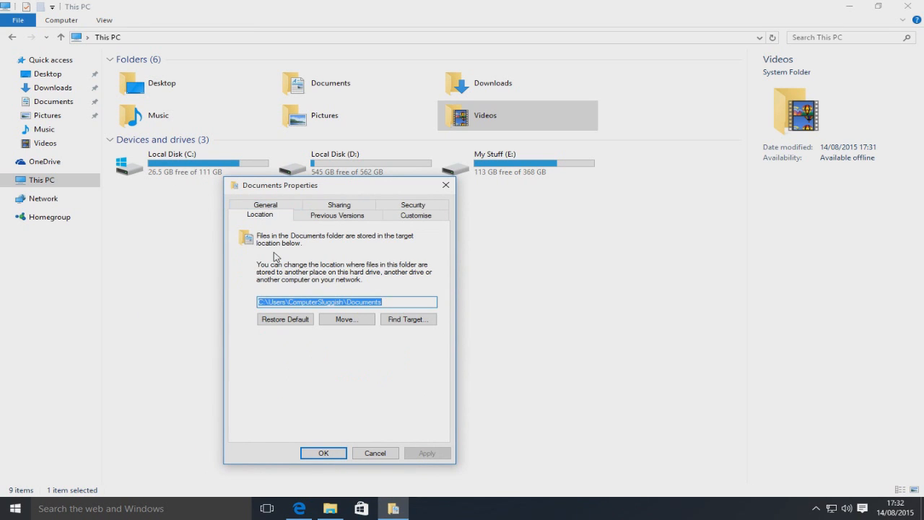
mouse_move(330, 381)
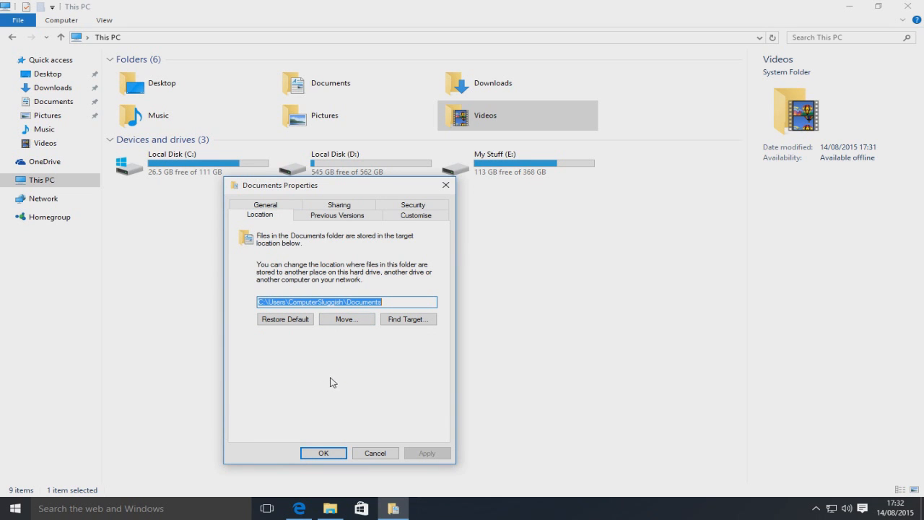
mouse_move(346, 319)
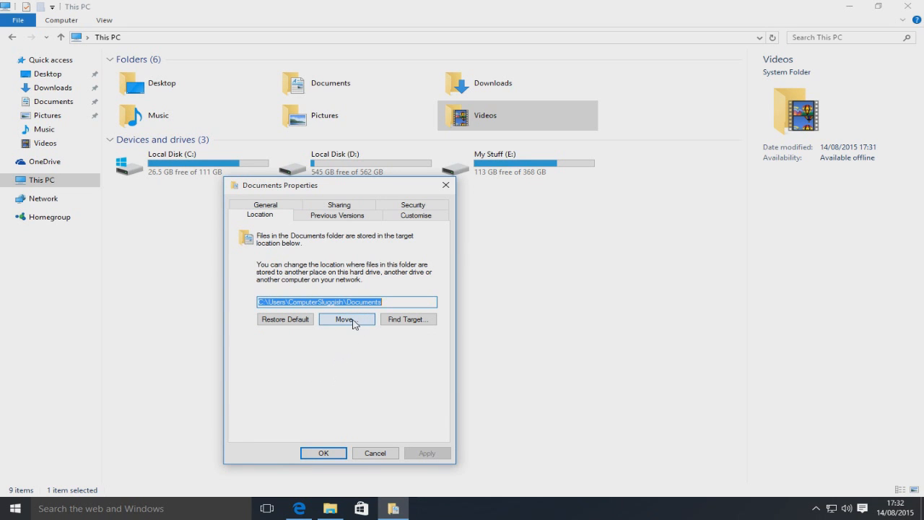
Via Move..., make a new folder named Documents on Local Disk (D:) and pick it
click(346, 319)
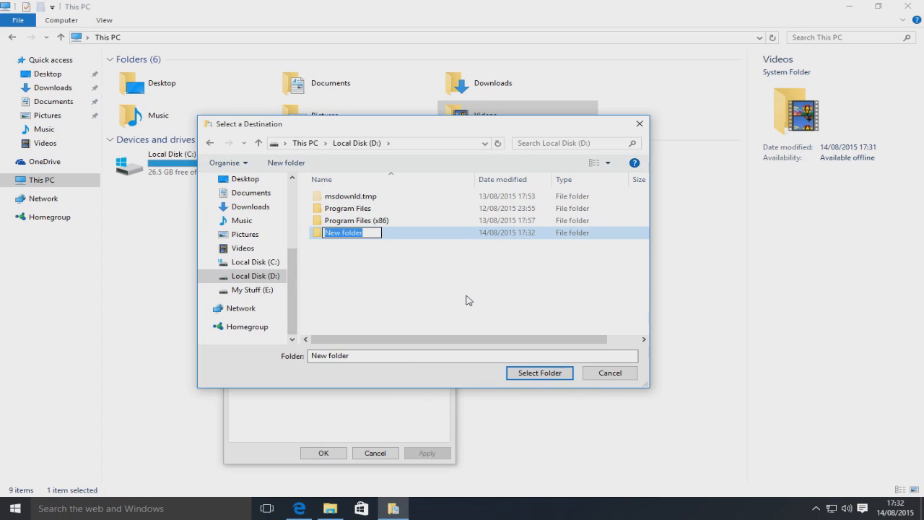
text(D)
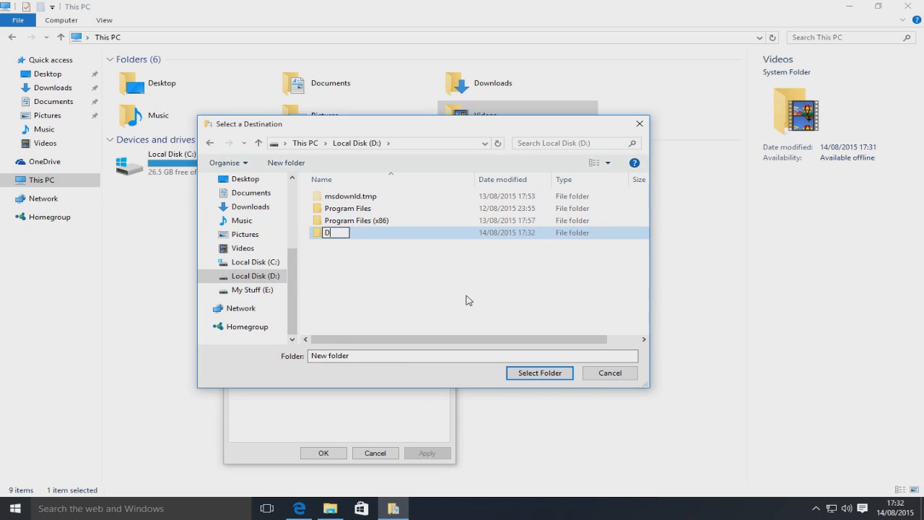
text(ocuments)
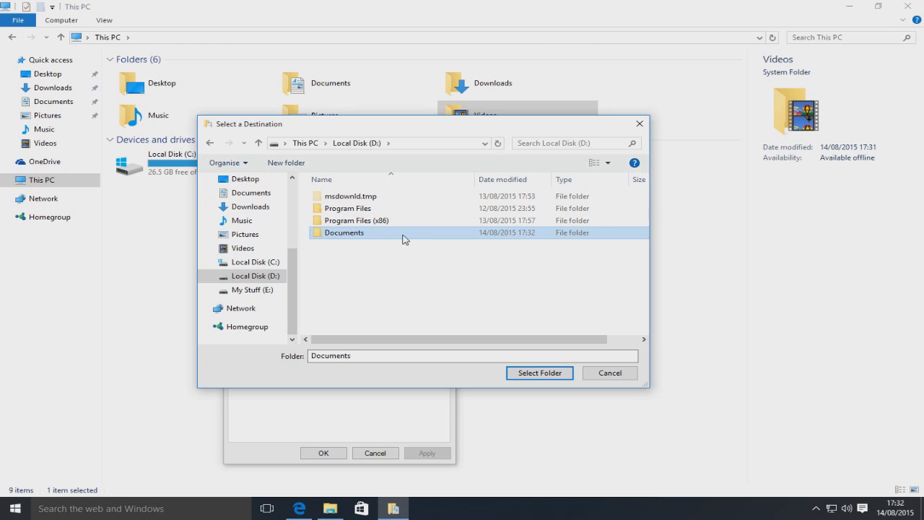
click(539, 373)
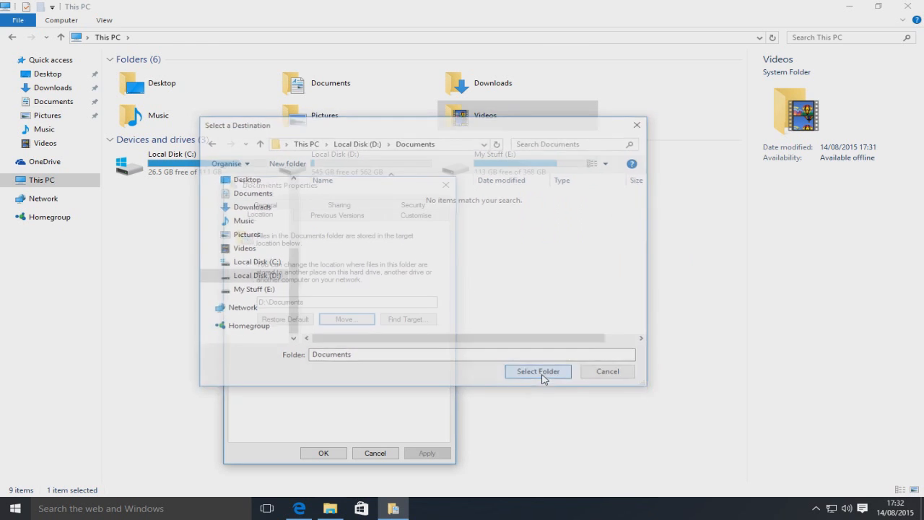
Confirm D:\Documents as target, apply it and agree to move existing files there
click(537, 371)
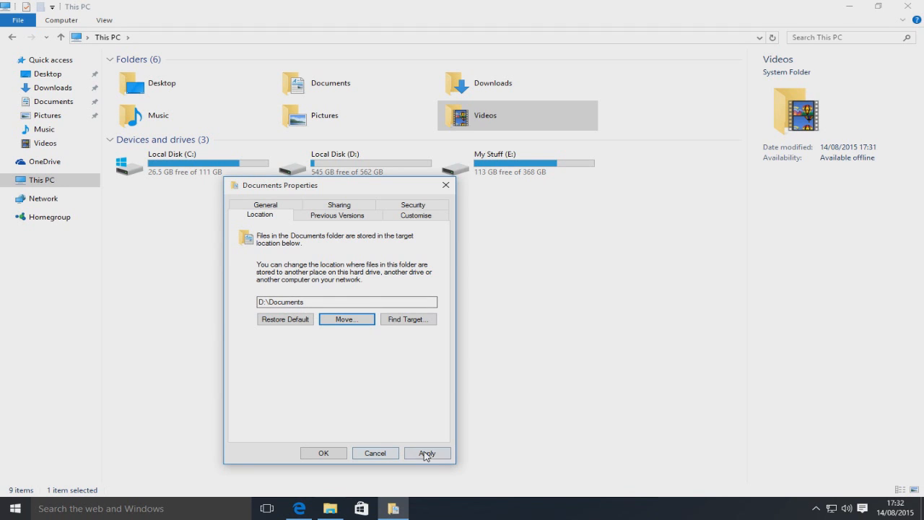
click(428, 453)
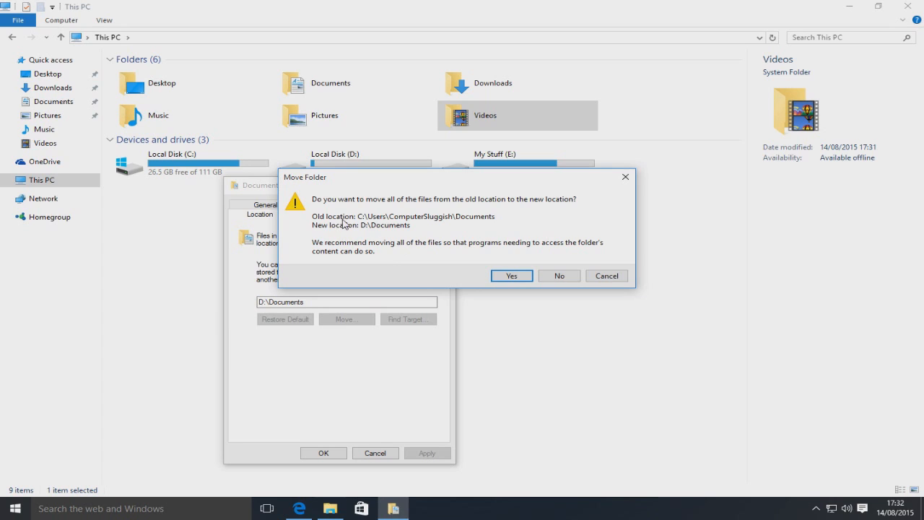
mouse_move(410, 234)
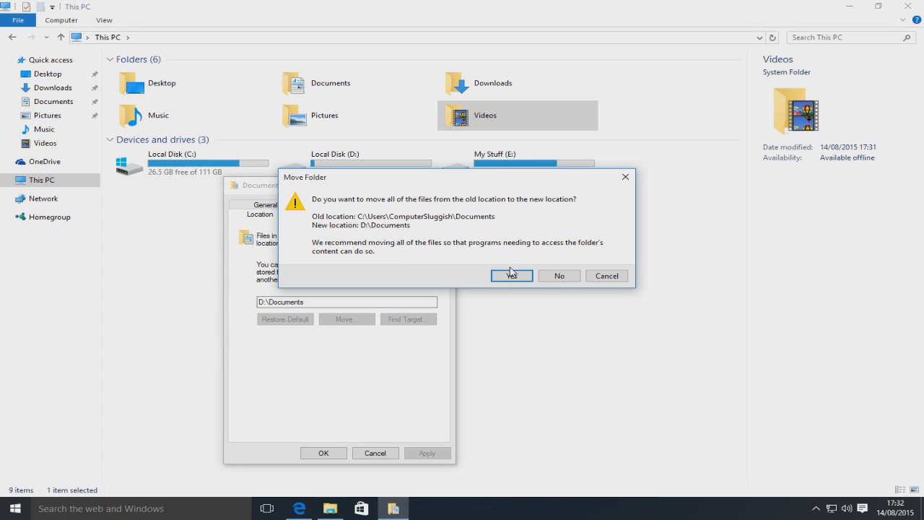
click(511, 274)
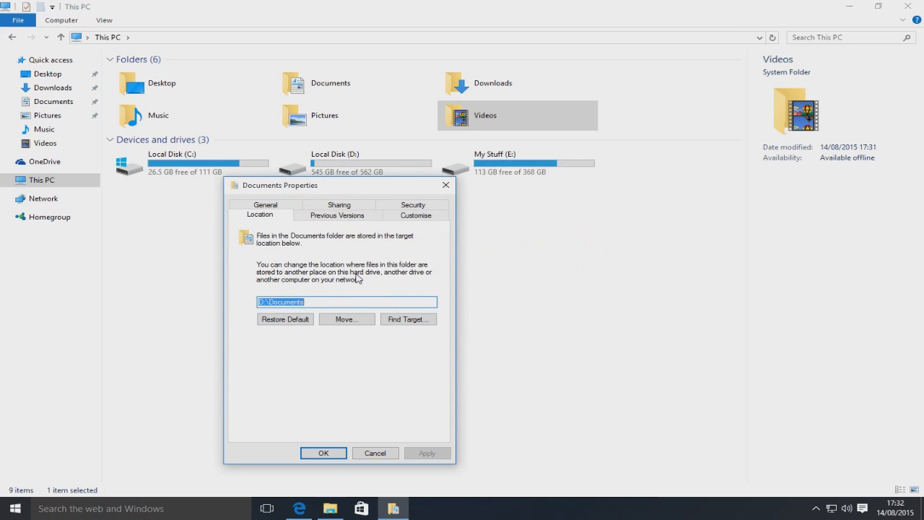
mouse_move(307, 266)
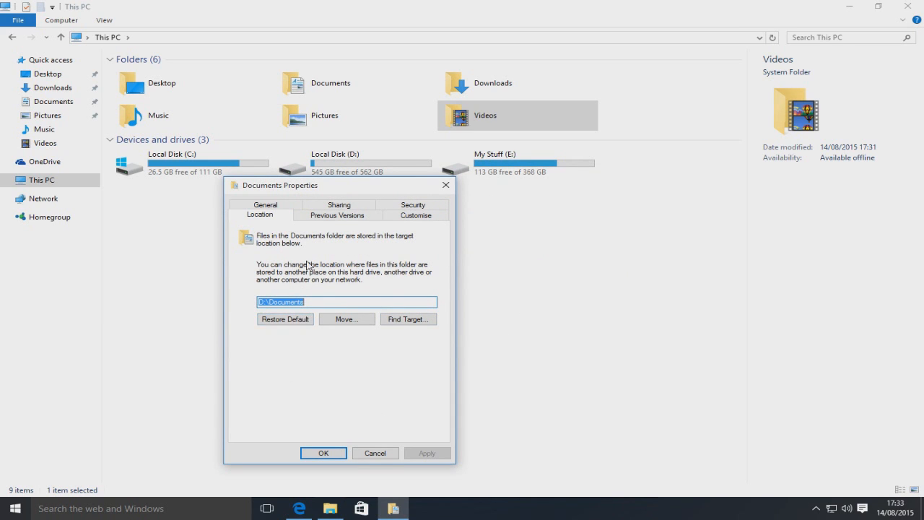
Close Documents Properties and start choosing a new location for the Pictures folder
click(375, 453)
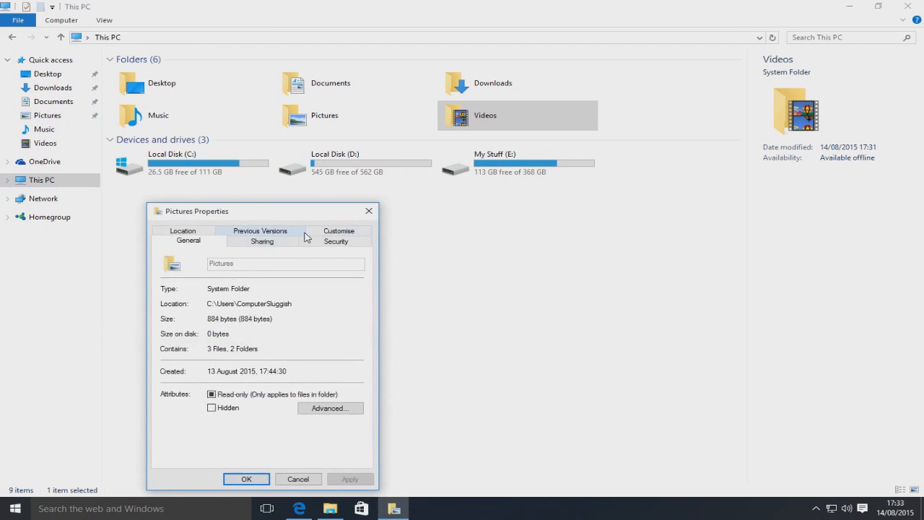
click(181, 231)
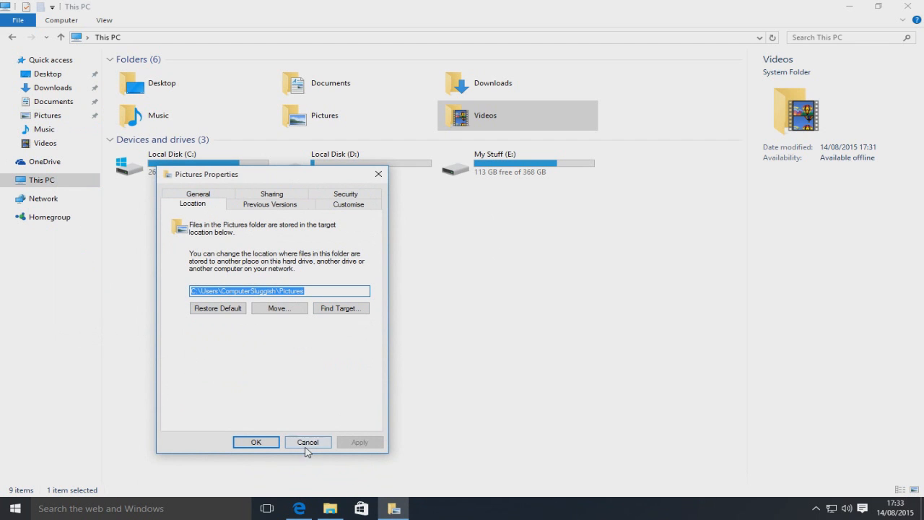
click(278, 308)
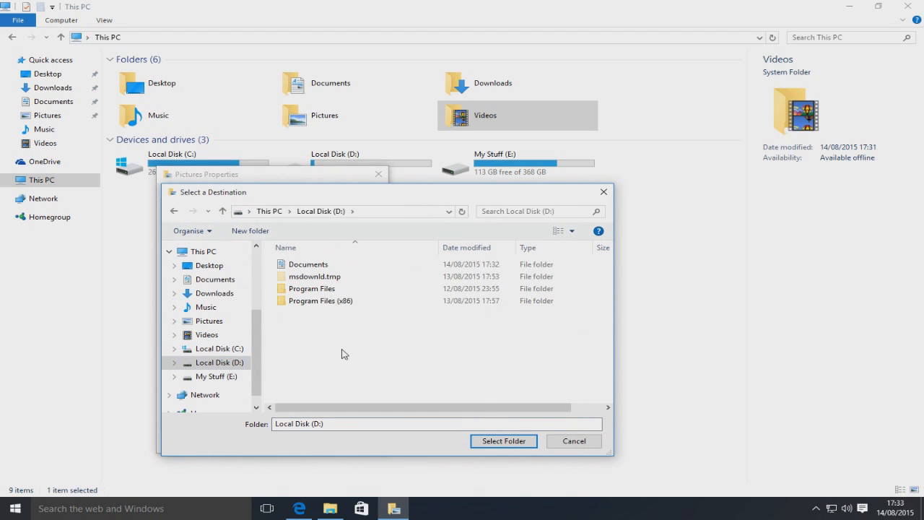
Make a new folder named Pictures on Local Disk (D:) and select it as destination
right_click(343, 354)
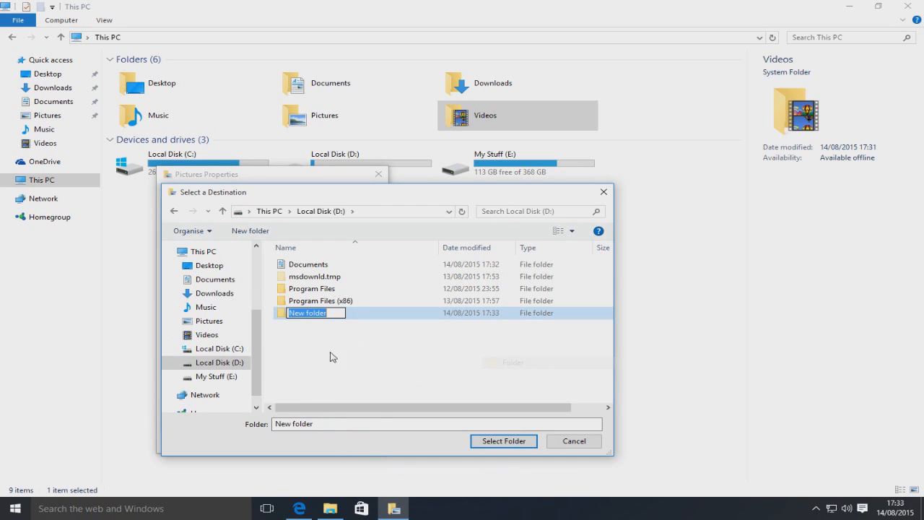
mouse_move(389, 364)
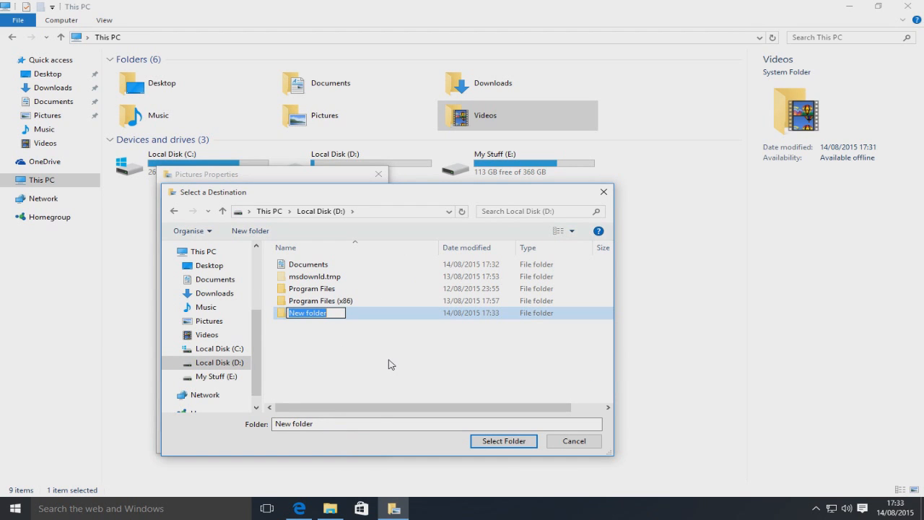
text(Pictures)
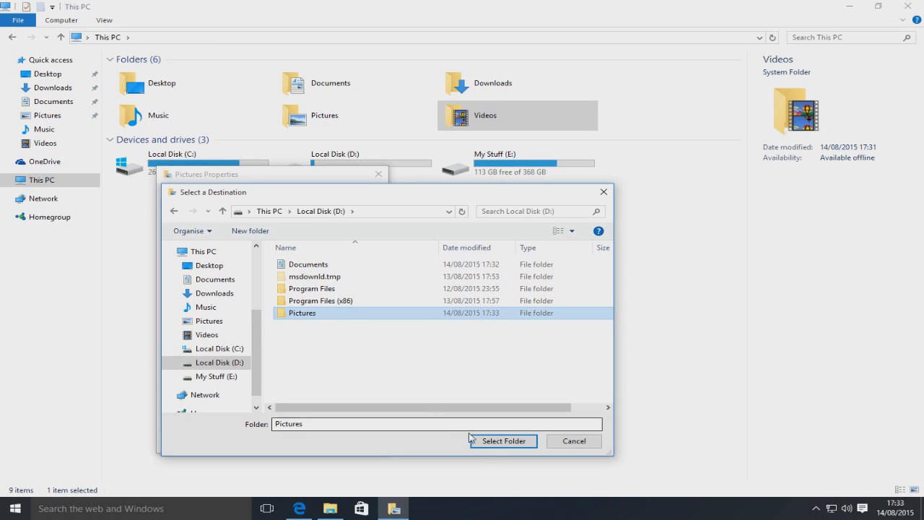
click(503, 442)
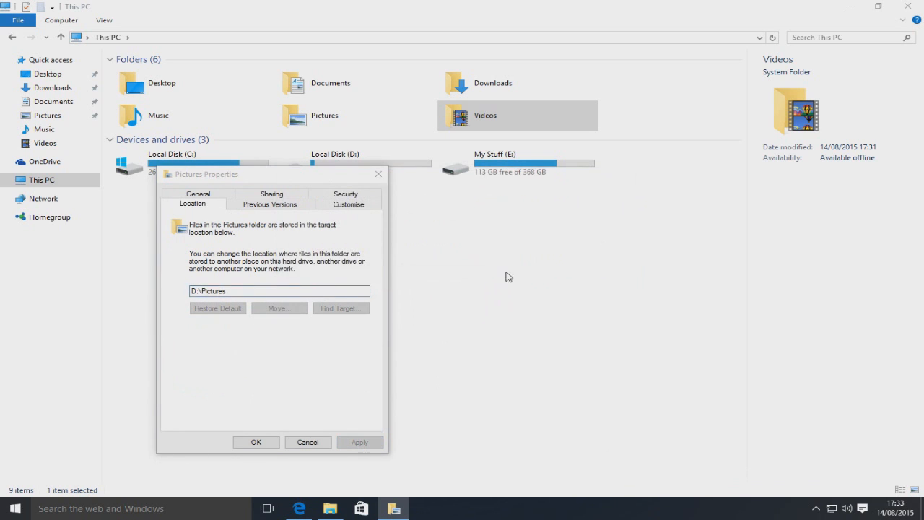
Apply the Pictures relocation, then add a new text document named test in Documents
click(308, 442)
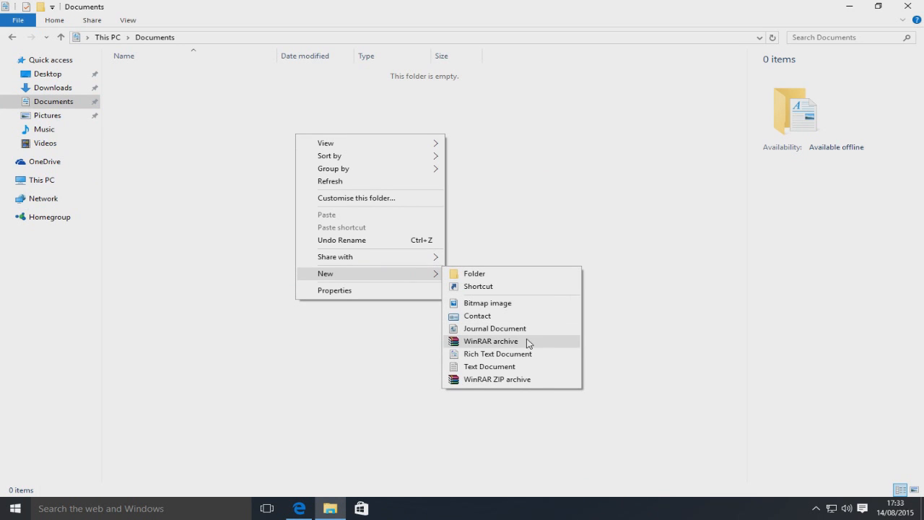
click(489, 367)
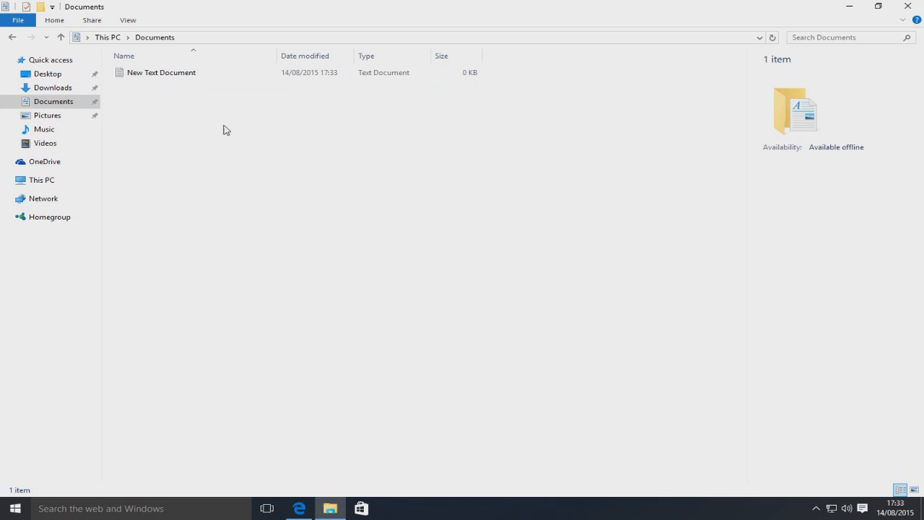
click(162, 72)
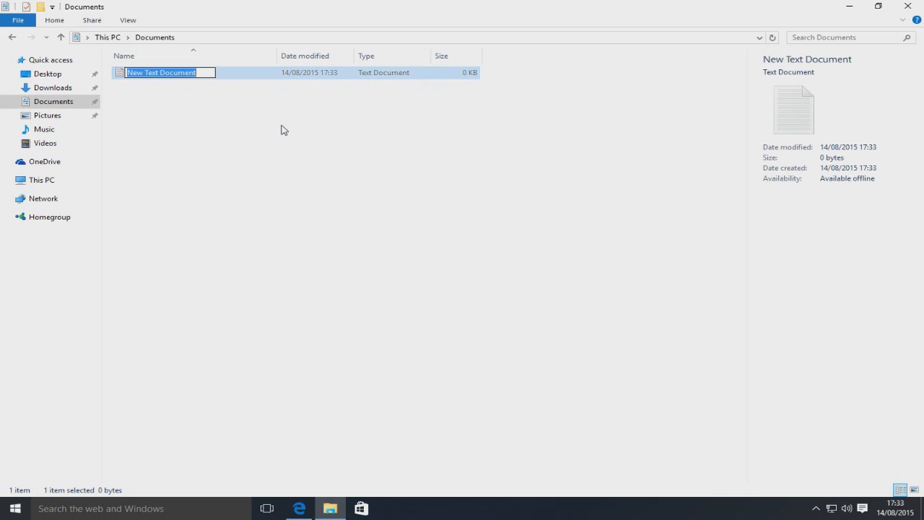
text(test)
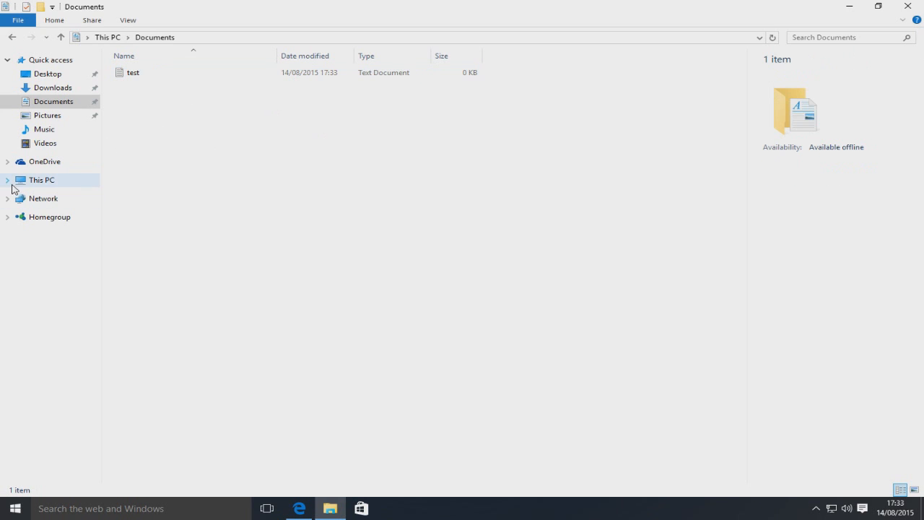
Browse This PC > Local Disk (D:) > Documents, where the test file appears
click(7, 179)
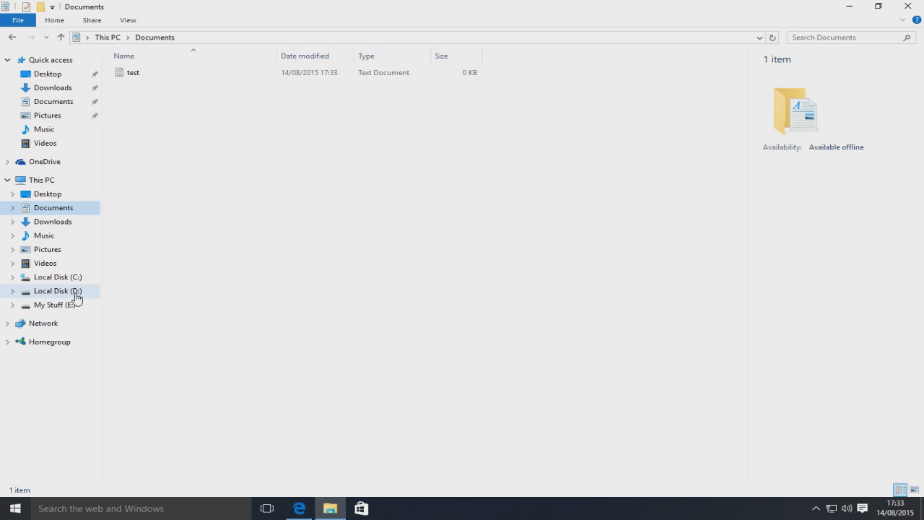
click(57, 290)
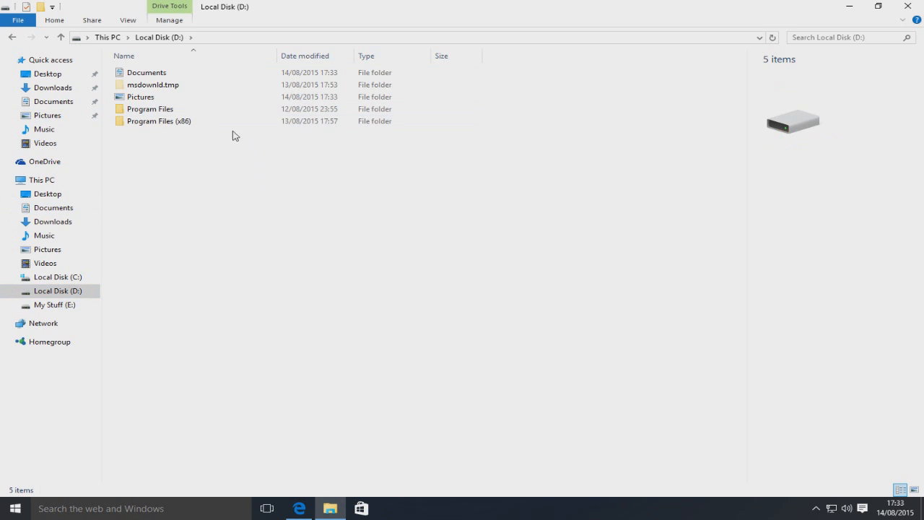
double_click(147, 72)
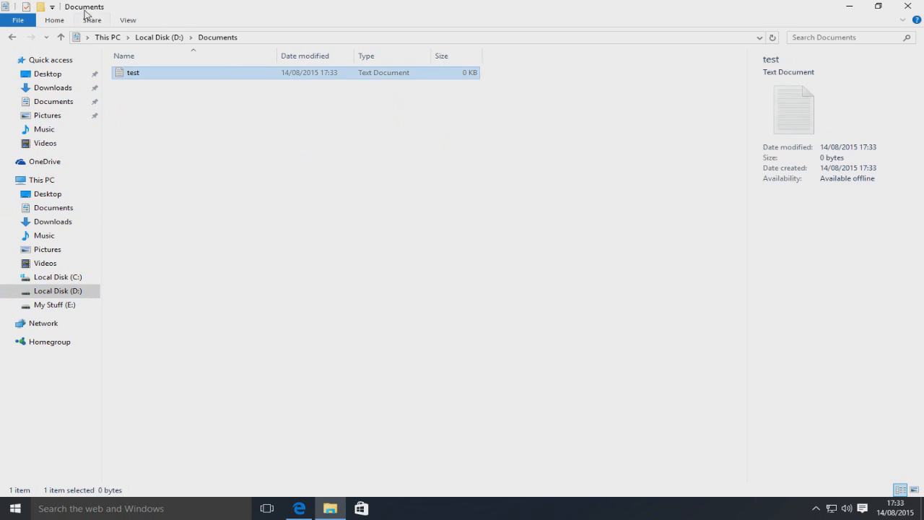